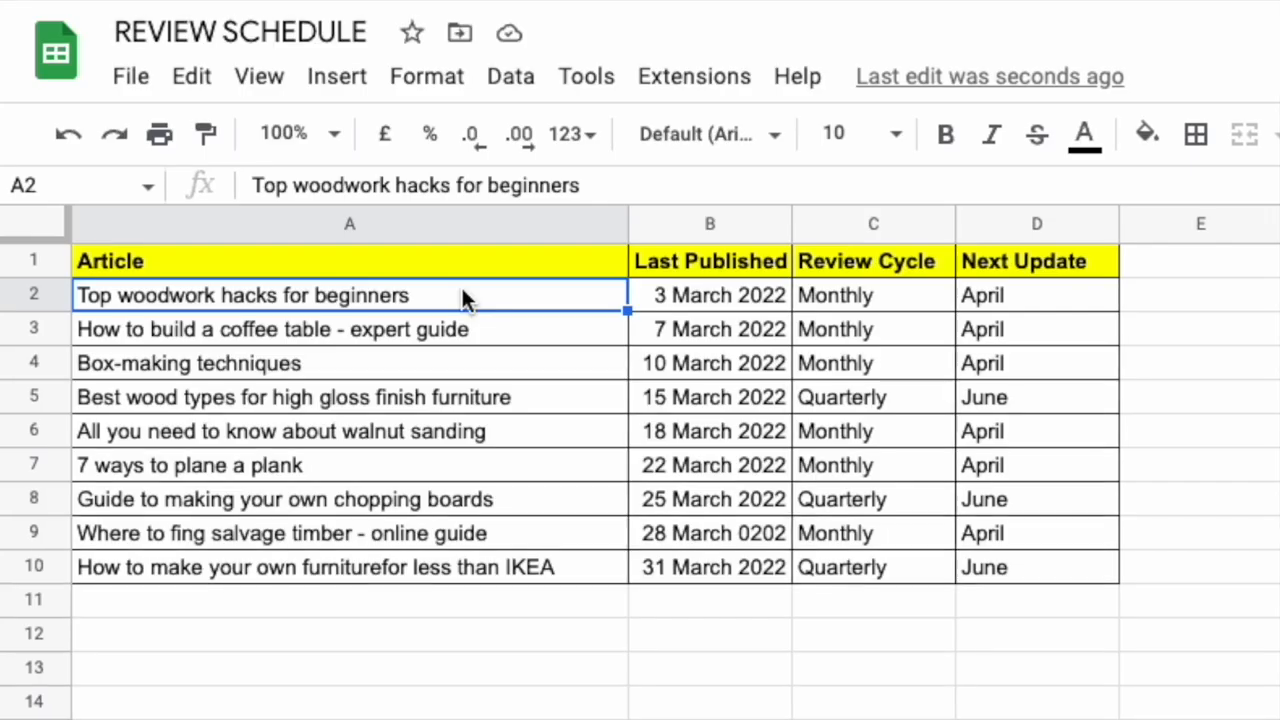
Step: Check the first article's review schedule, then finish and publish the northern lights Facebook post
click(711, 294)
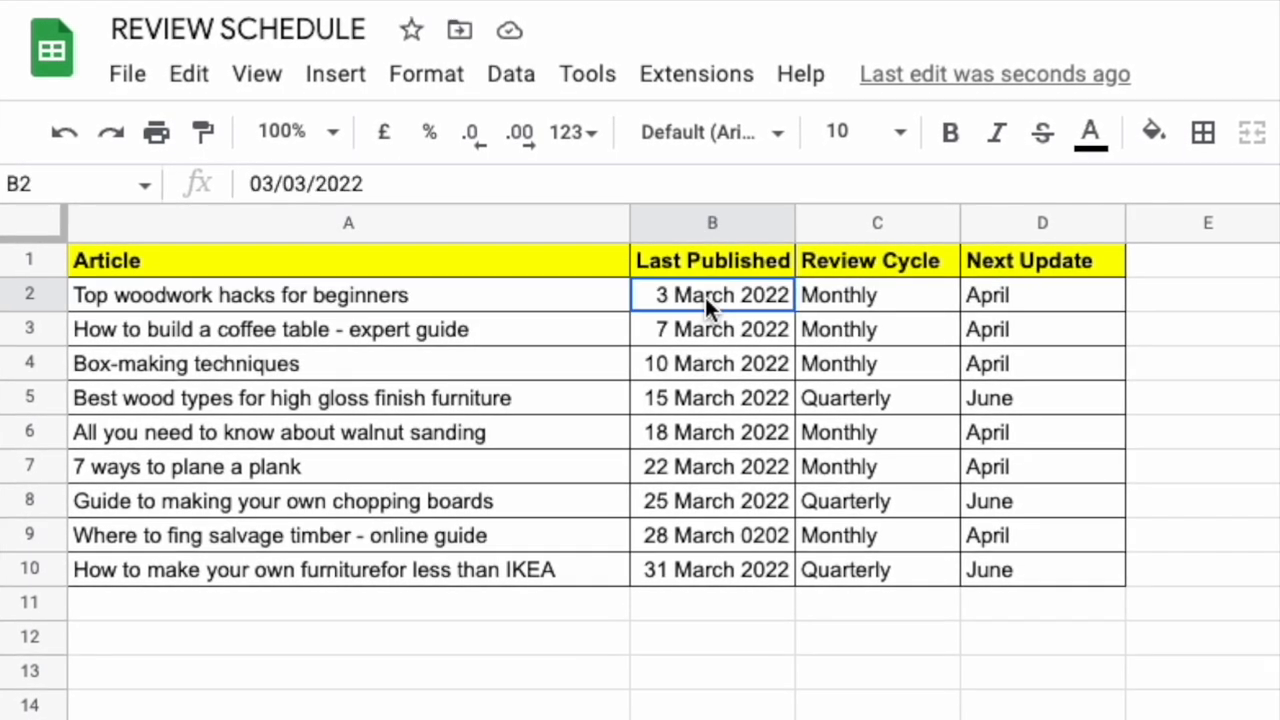
click(877, 294)
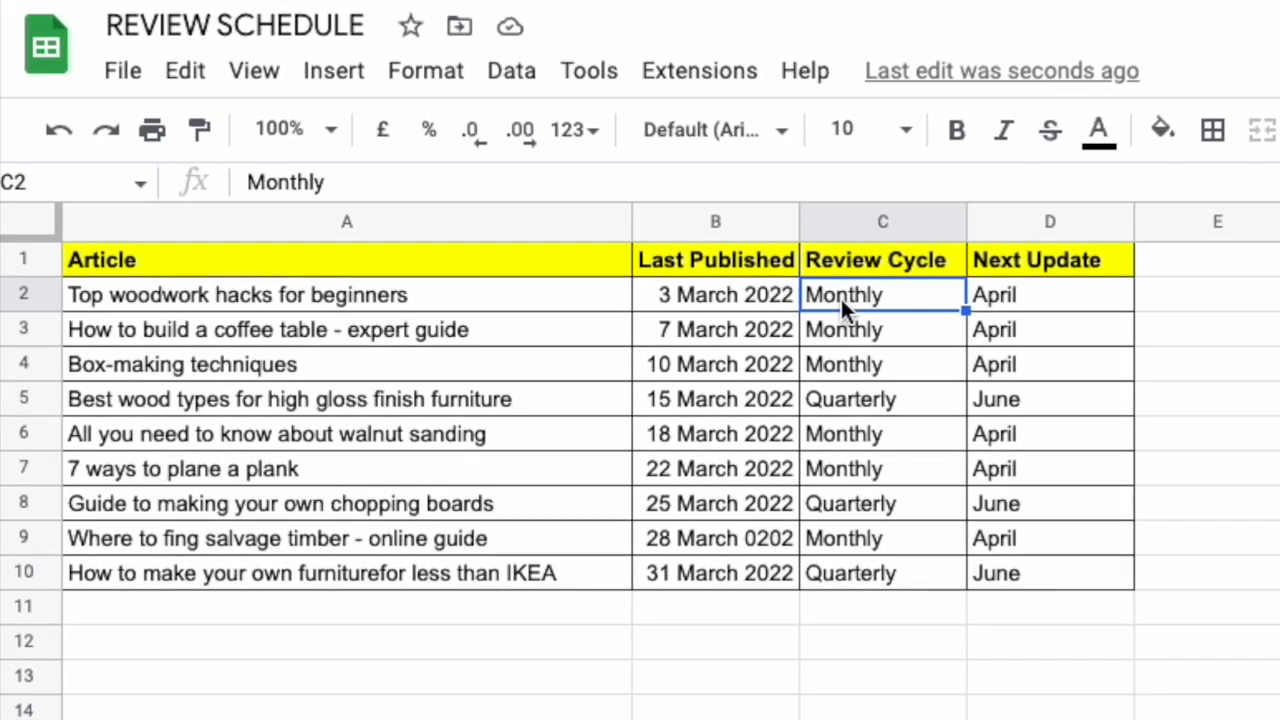
click(1000, 294)
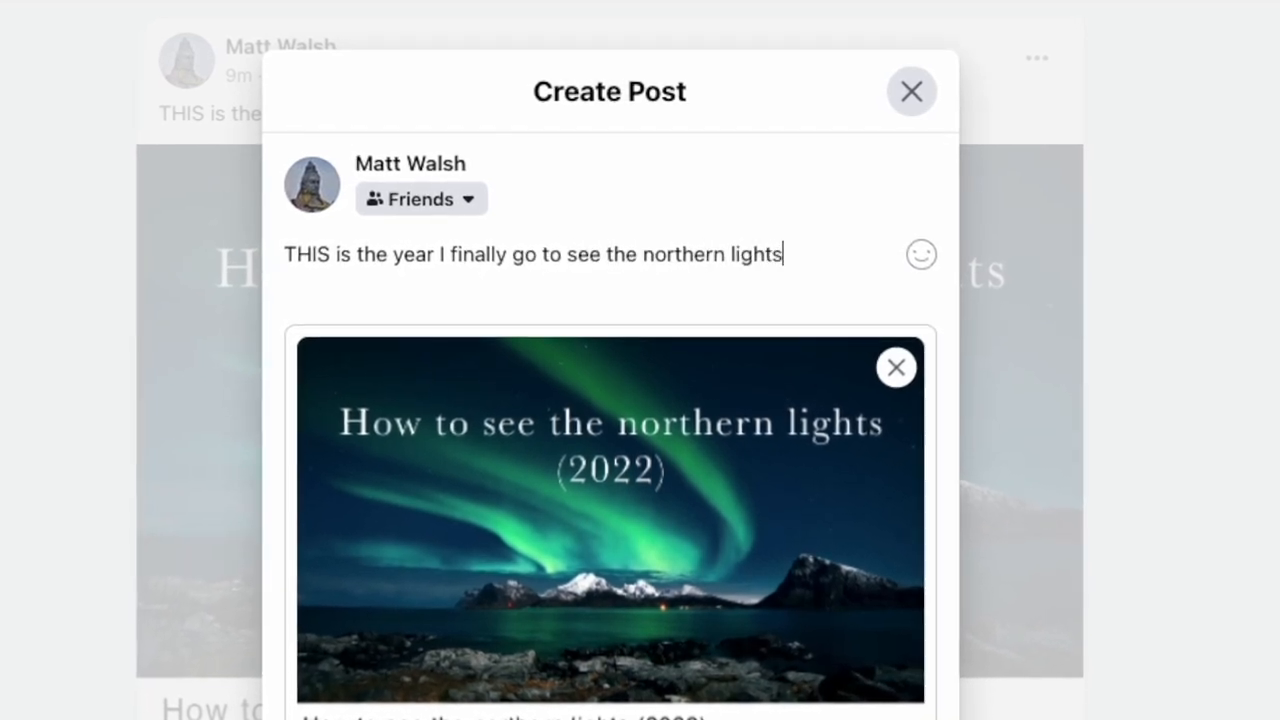
text(! Who's coming with)
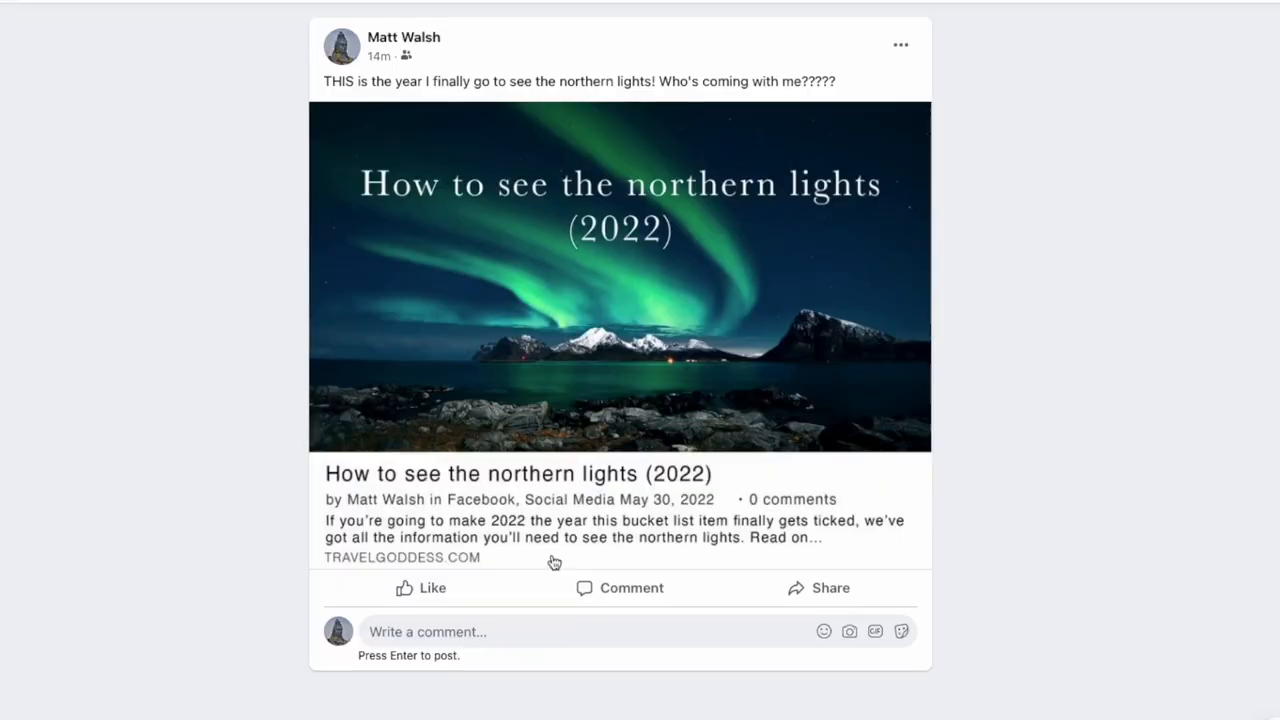
click(420, 587)
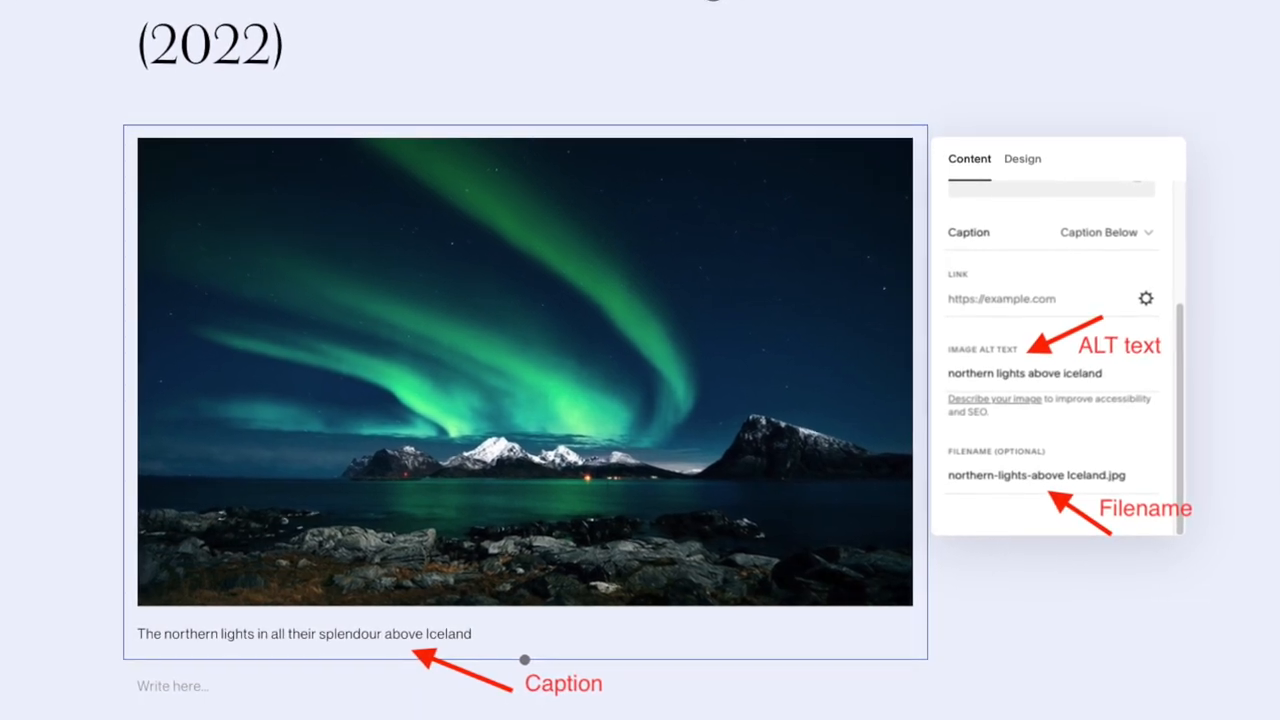
Step: Scroll down the Squarespace article to the northern lights photo's image block
scroll(down, 3)
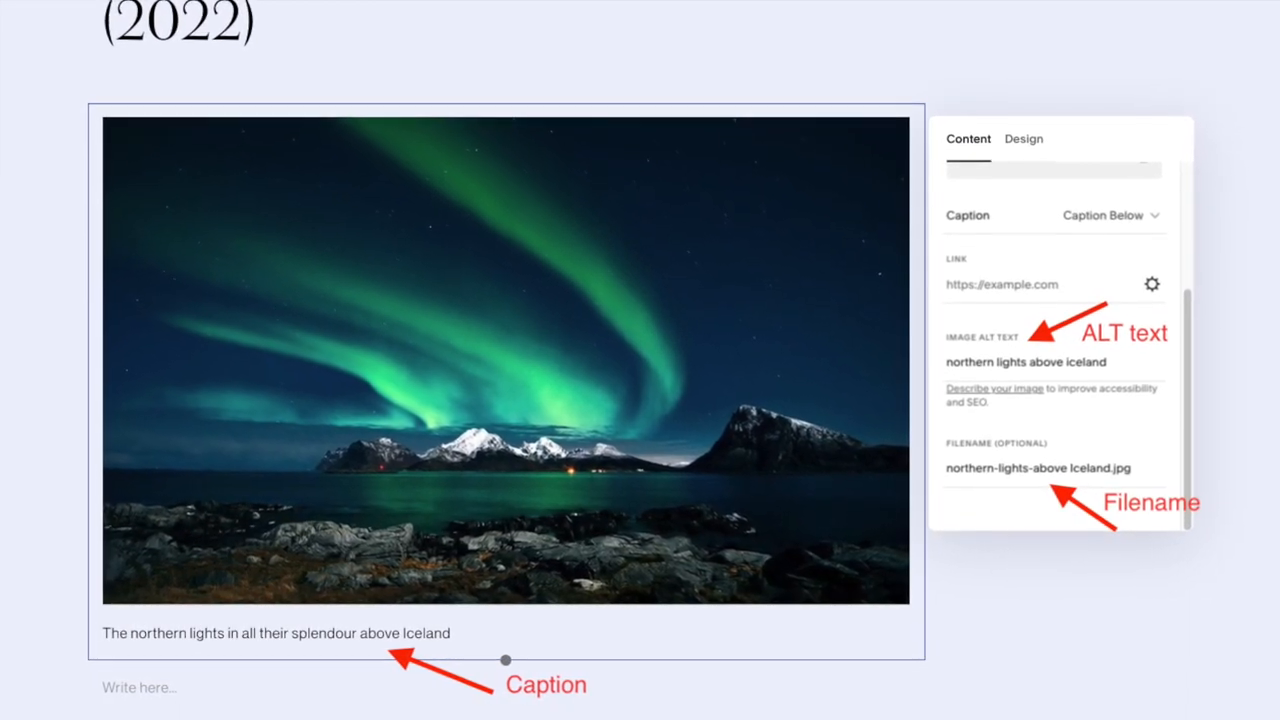
scroll(down, 3)
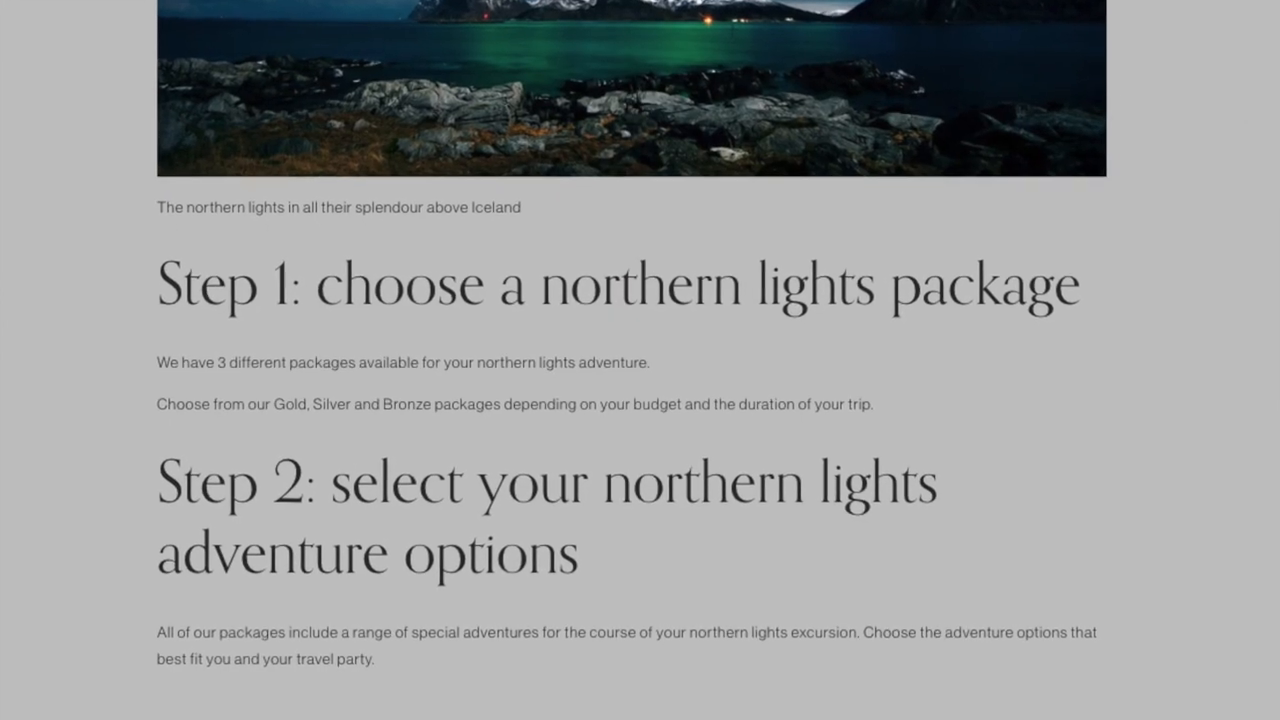
Step: Scroll past the captioned northern lights photo to the Step 1 and Step 2 headings
scroll(down, 3)
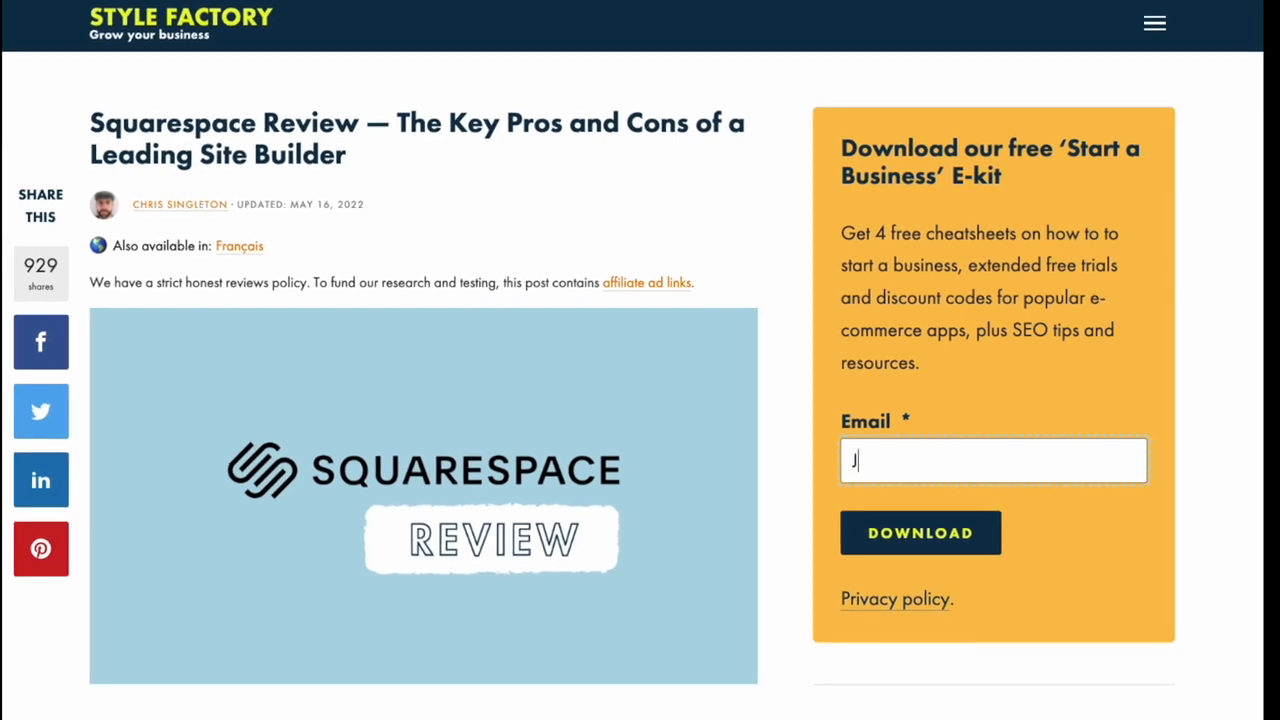
Step: Enter 'ane@tr' into the Email field of the Start a Business E-kit form
text(ane@tr)
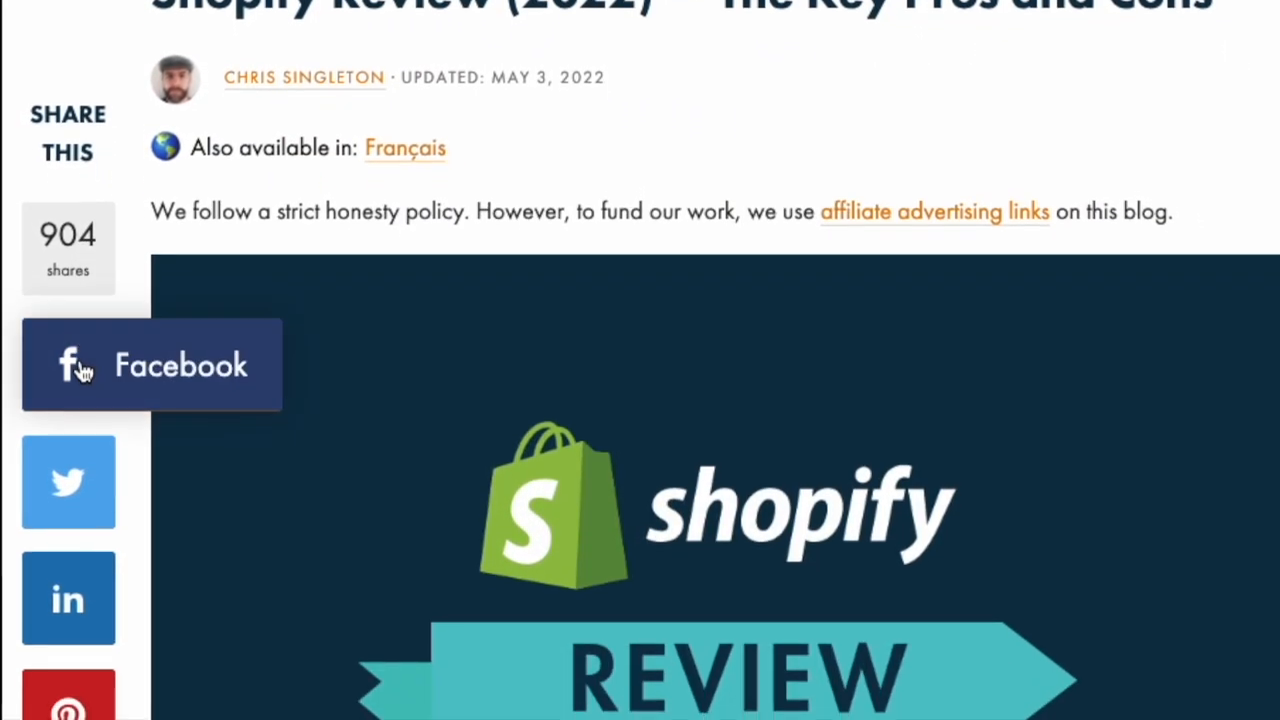
Step: Scroll down the Shopify review article to its SHARE THIS sidebar
scroll(down, 3)
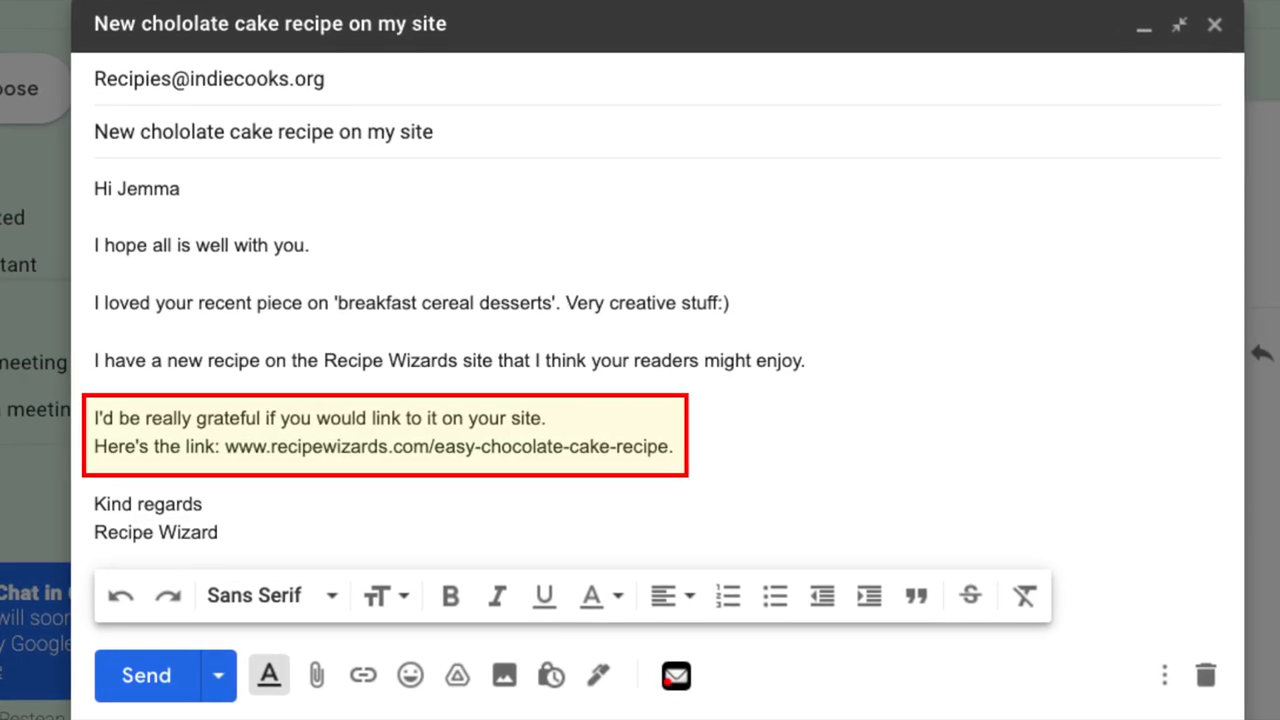
Step: Scroll down the chocolate cake outreach email draft to review its signed body
scroll(down, 3)
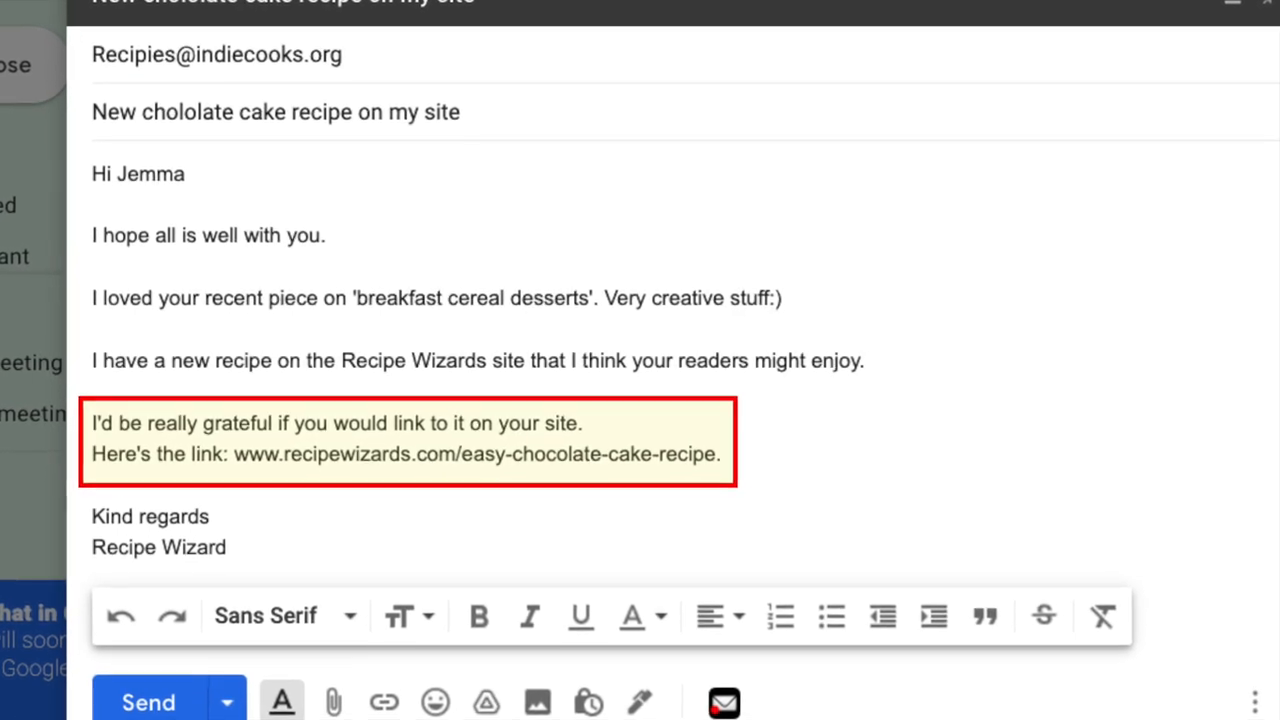